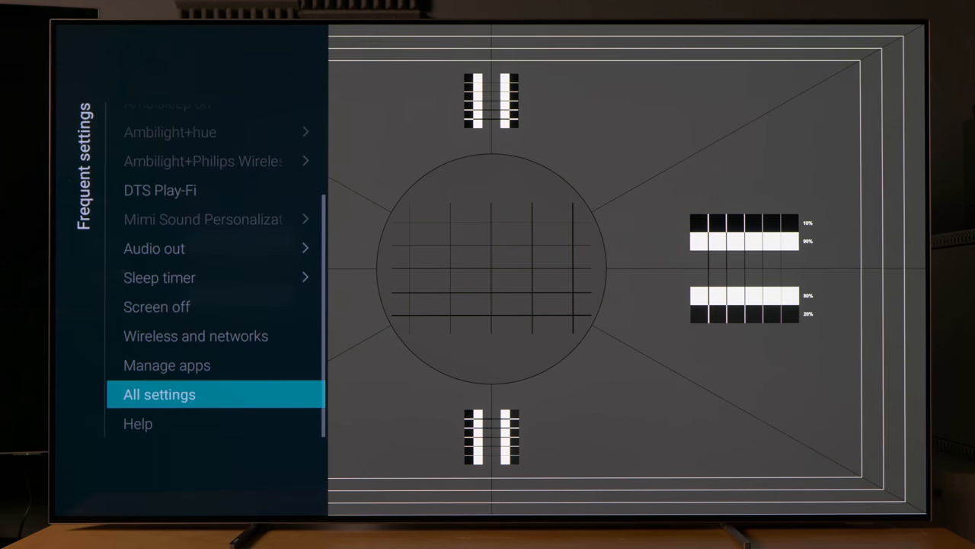
- Reach OLED screen settings via All settings > General settings > Advanced, showing Local image protection at Normal
{"action": "left_click", "coordinate": [158, 393]}
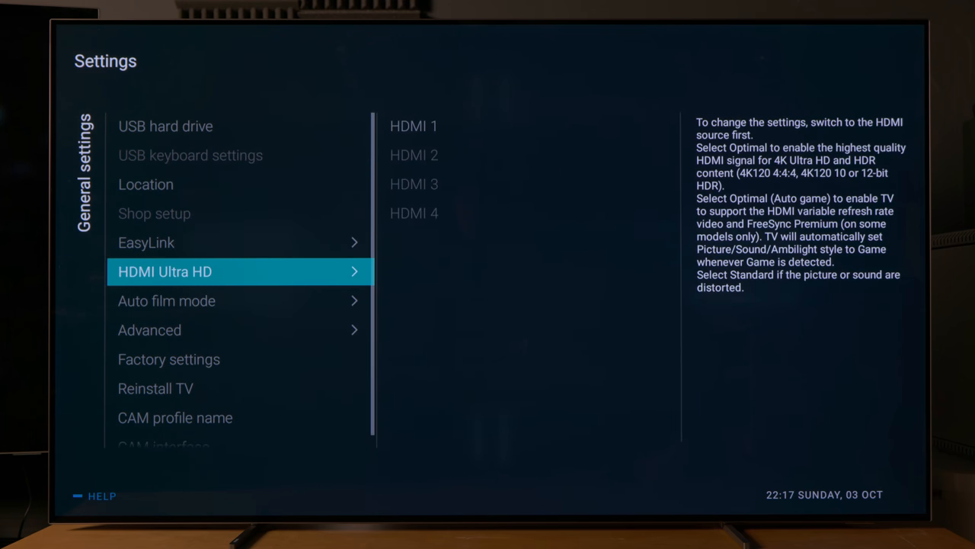
{"action": "left_click", "coordinate": [149, 329]}
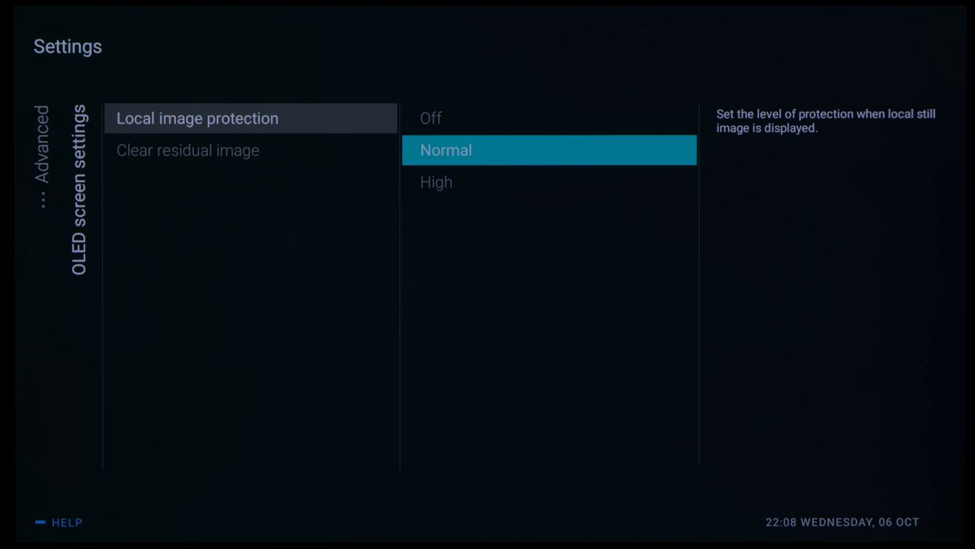
- Leave OLED screen settings and reach the Ambilight Advanced Brightness setting, currently 10
{"action": "left_click", "coordinate": [430, 119]}
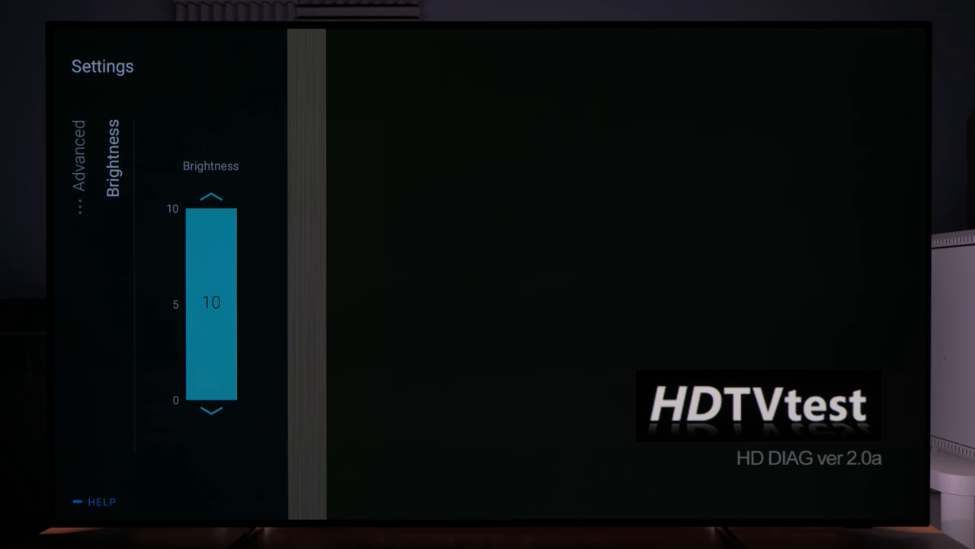
- Lower the Ambilight brightness from 10 through about 7 and 3 to nearly zero
{"action": "left_click", "coordinate": [210, 412]}
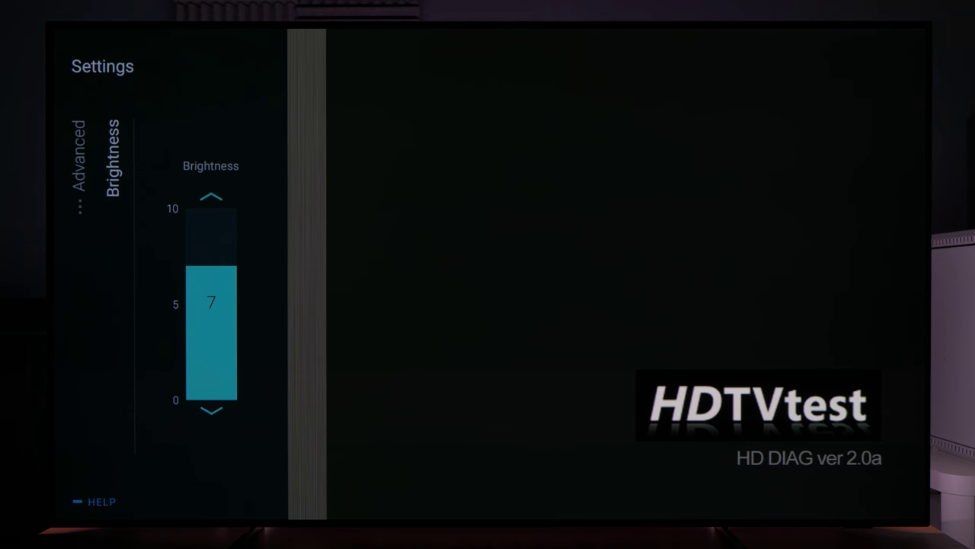
{"action": "left_click", "coordinate": [210, 412]}
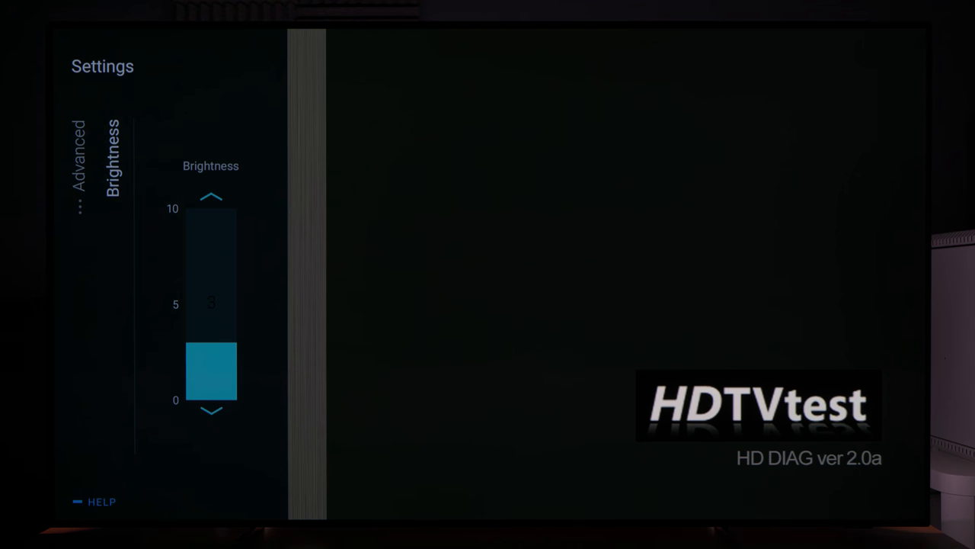
{"action": "left_click", "coordinate": [210, 411]}
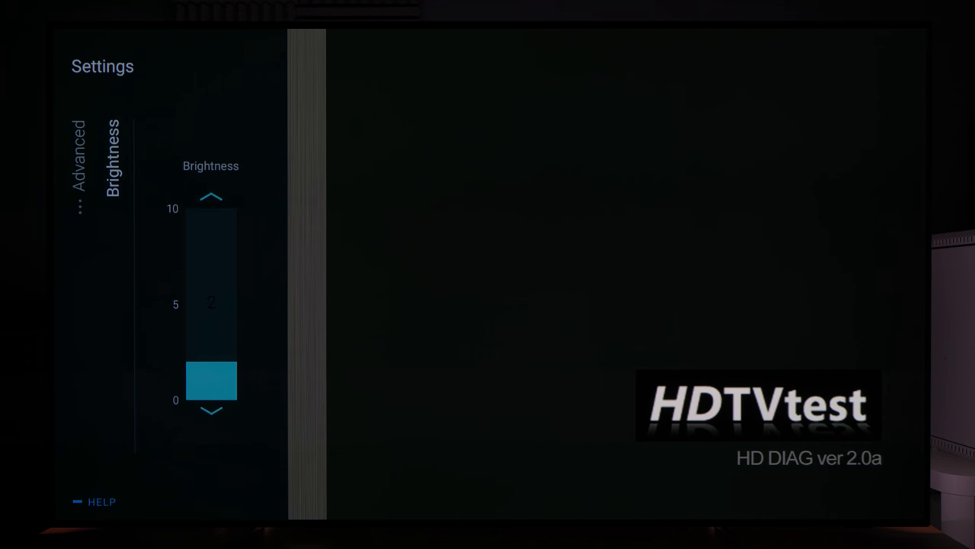